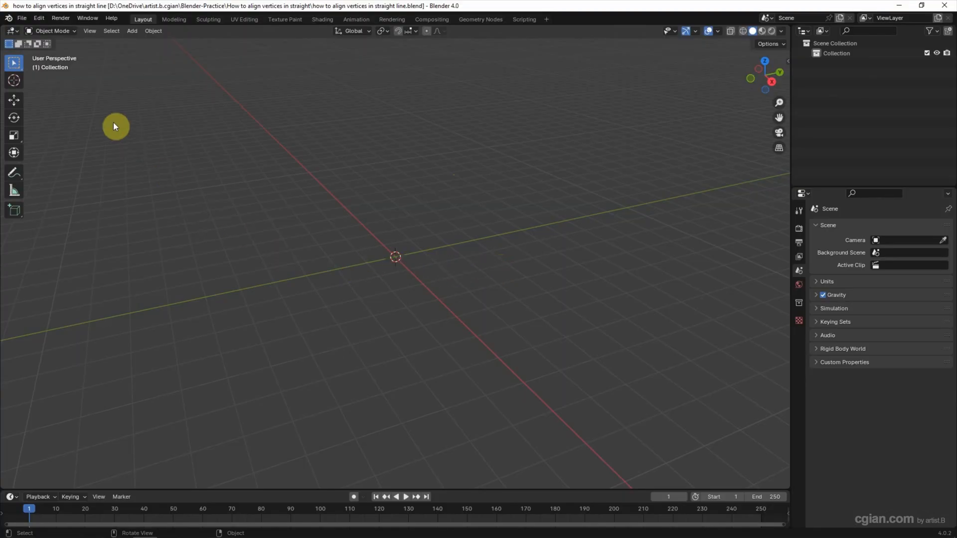
Step: Add a cylinder mesh from the Add menu and deselect it
click(131, 31)
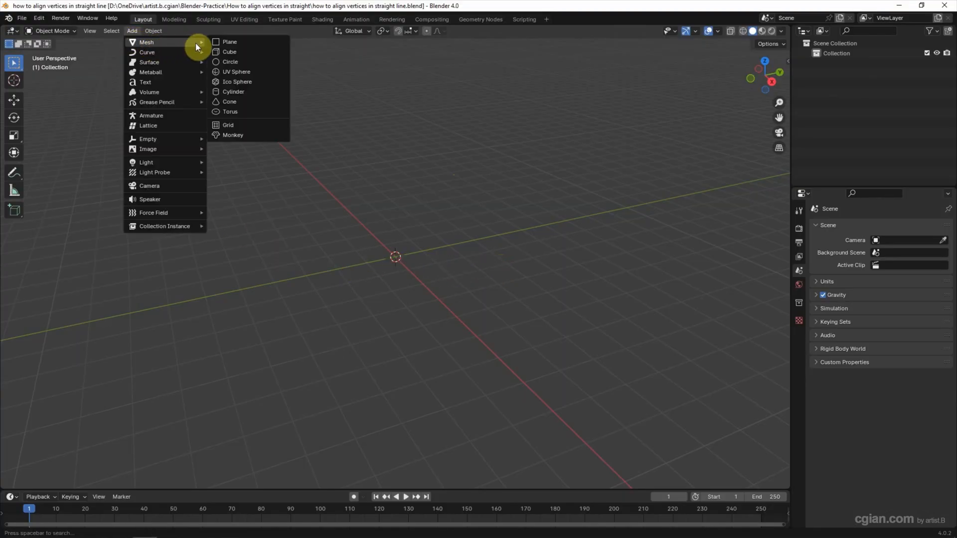
click(233, 92)
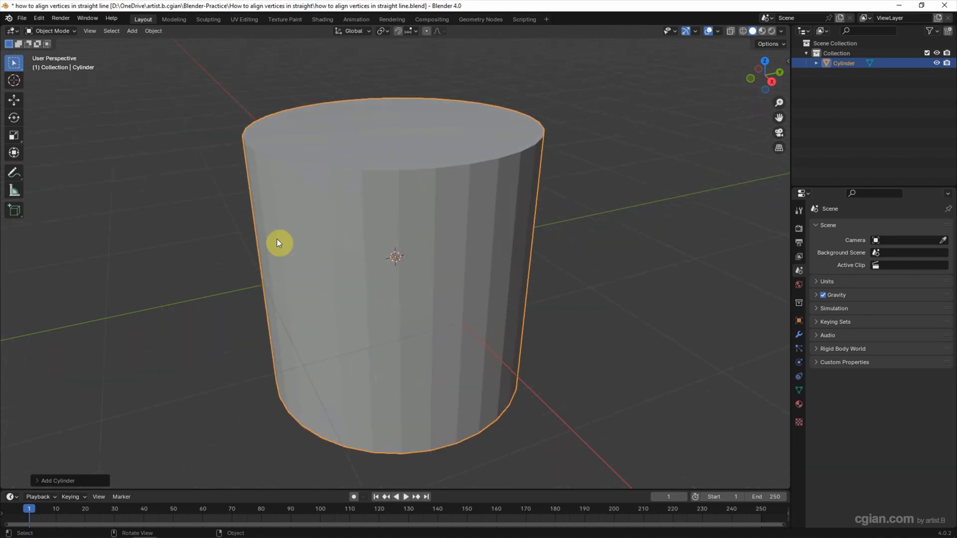
click(267, 227)
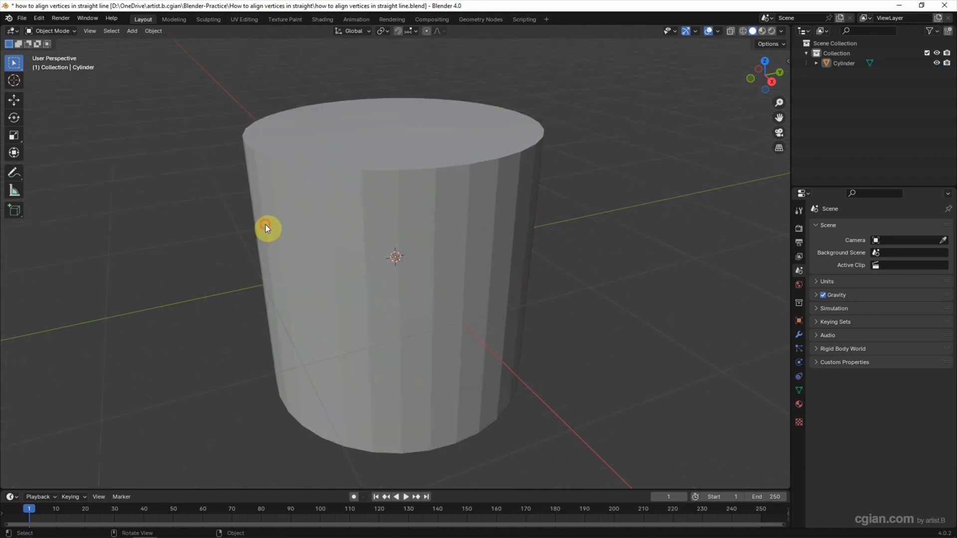
Step: Select the cylinder, switch to Edit Mode and enable vertex select
click(52, 31)
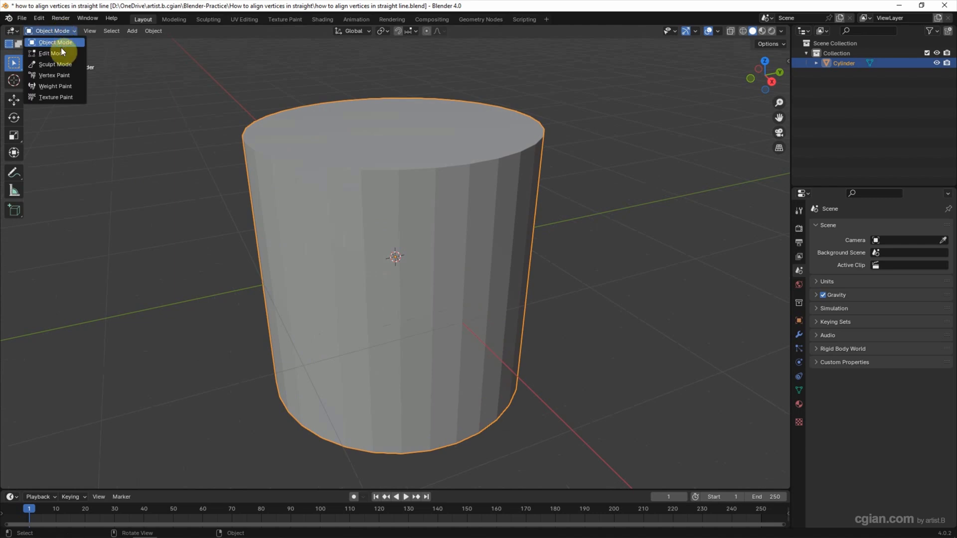
click(51, 53)
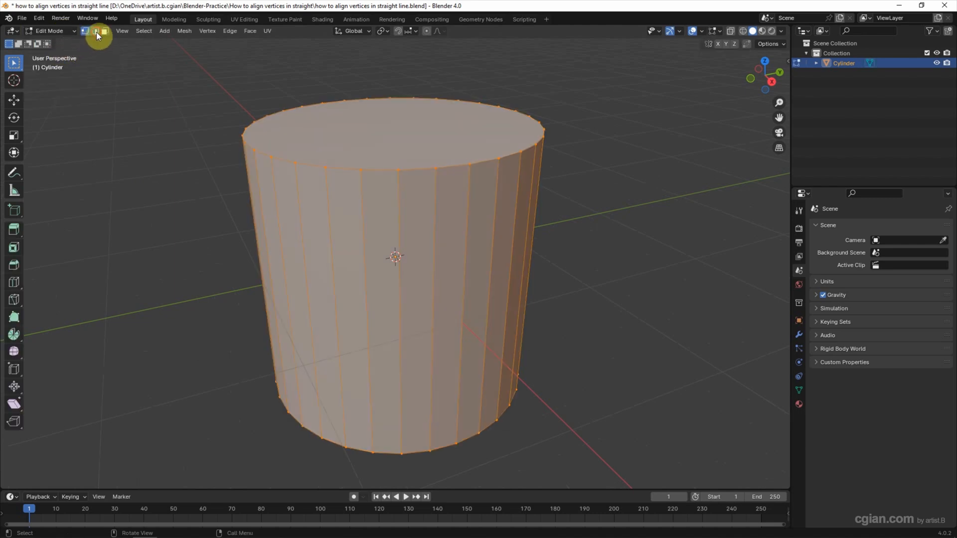
click(85, 31)
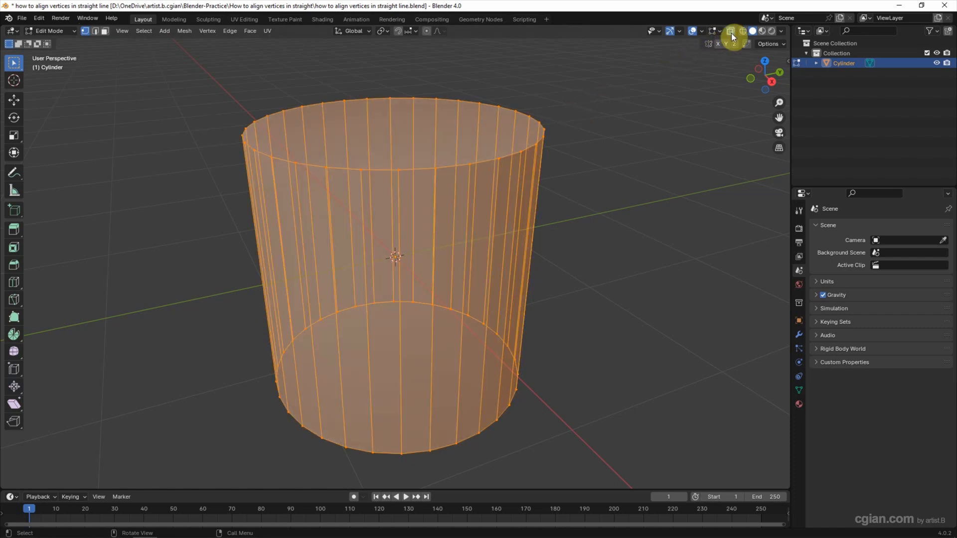
mouse_move(763, 65)
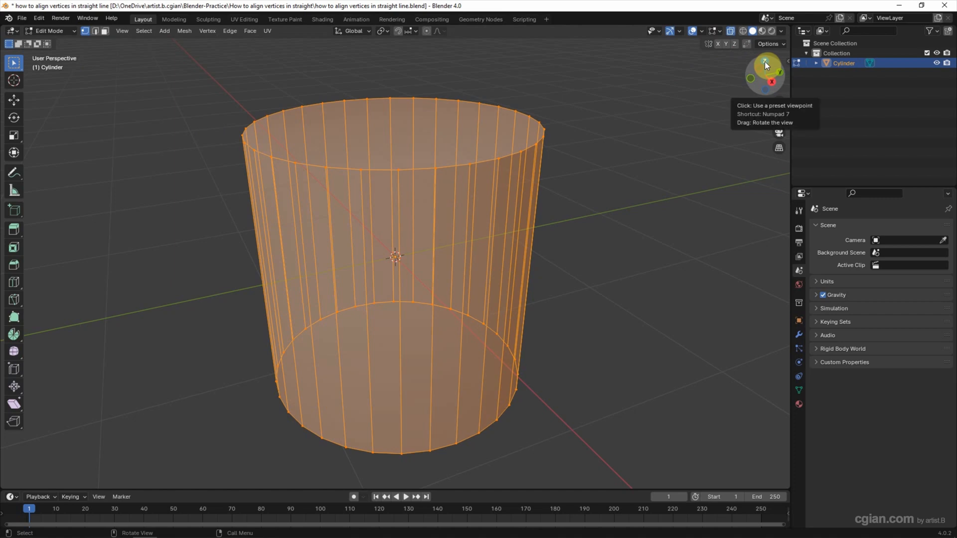
Step: Switch to Top view via the Z axis on the navigation gizmo
click(764, 61)
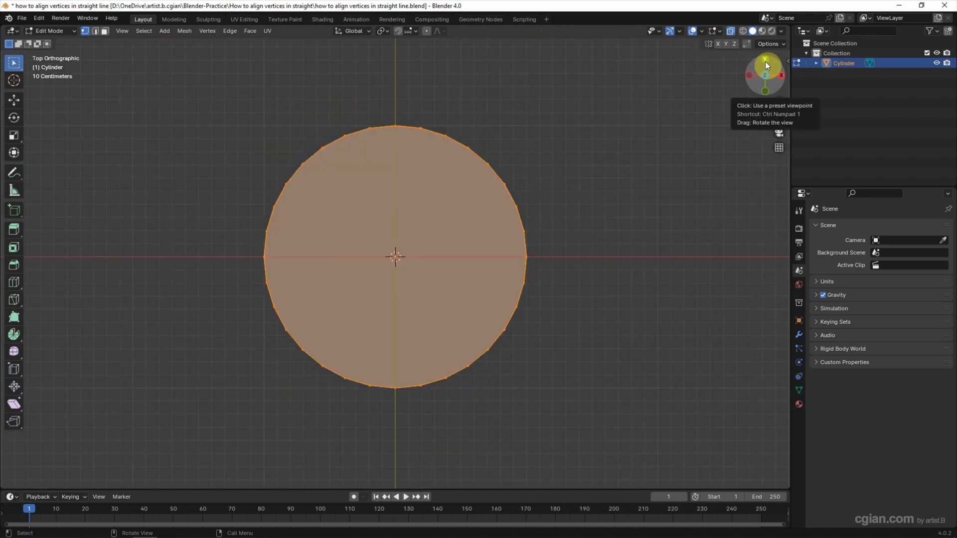
mouse_move(622, 64)
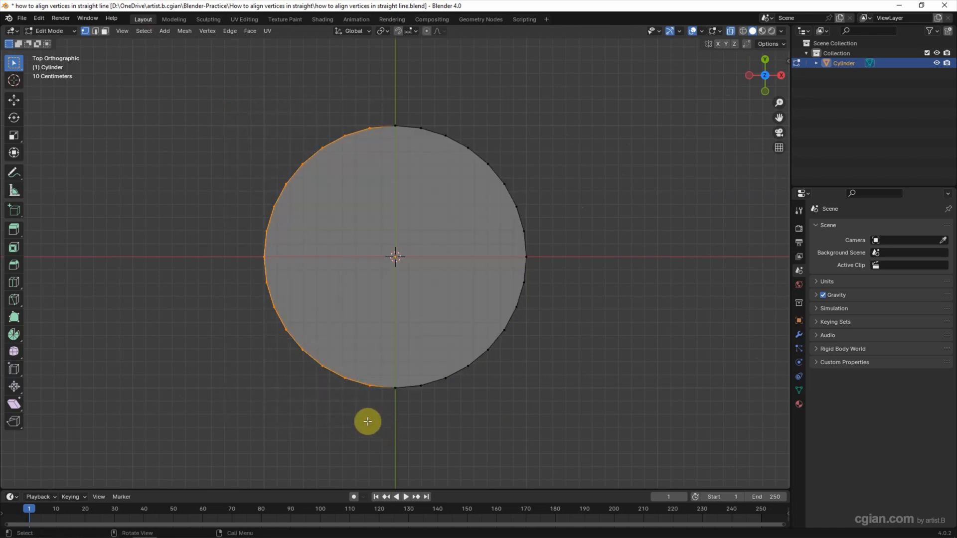
mouse_move(14, 135)
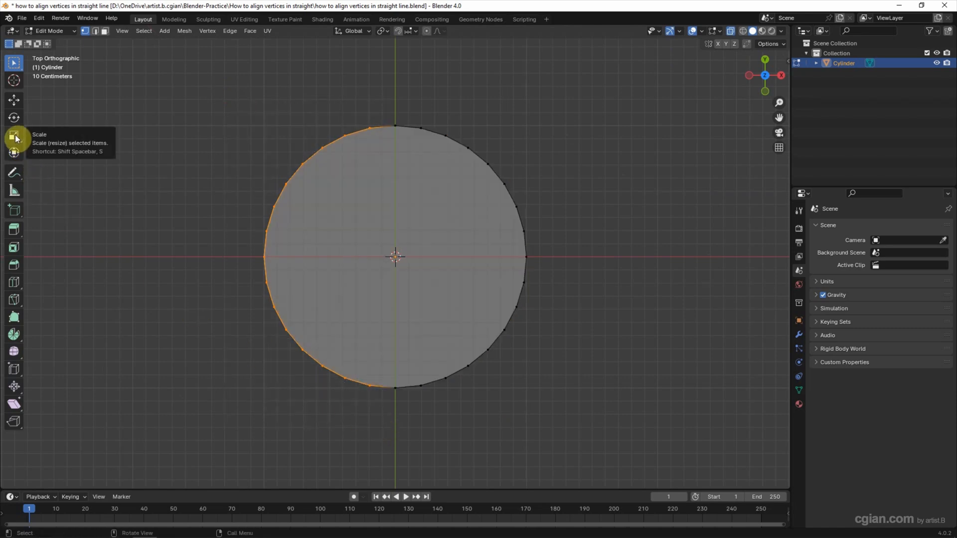
Step: Scale the selected left-half vertices to 0 along X with the Scale tool
click(13, 135)
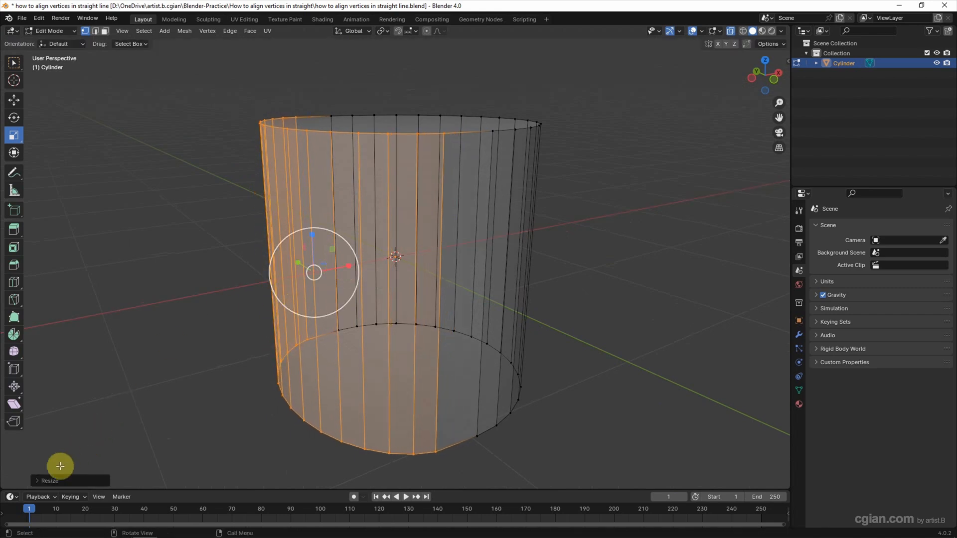
click(49, 481)
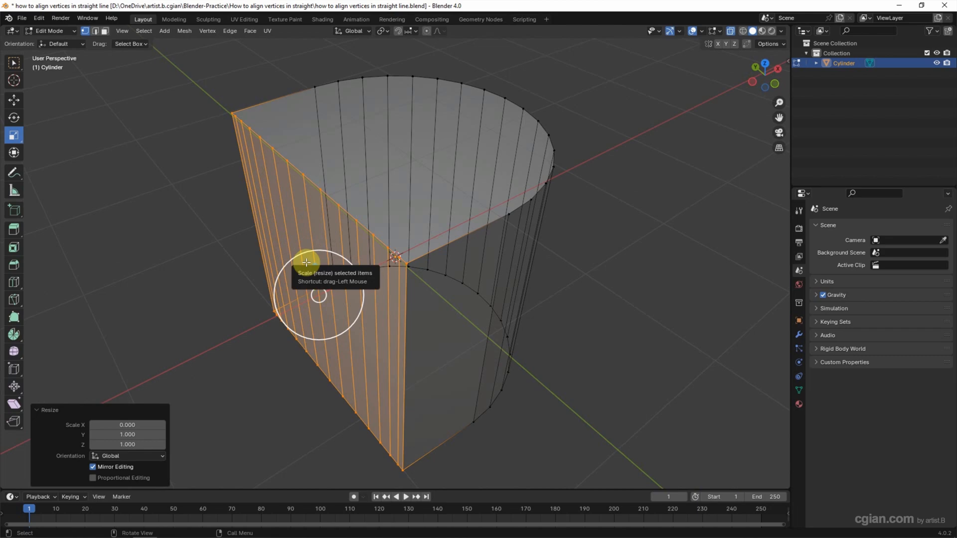
mouse_move(197, 231)
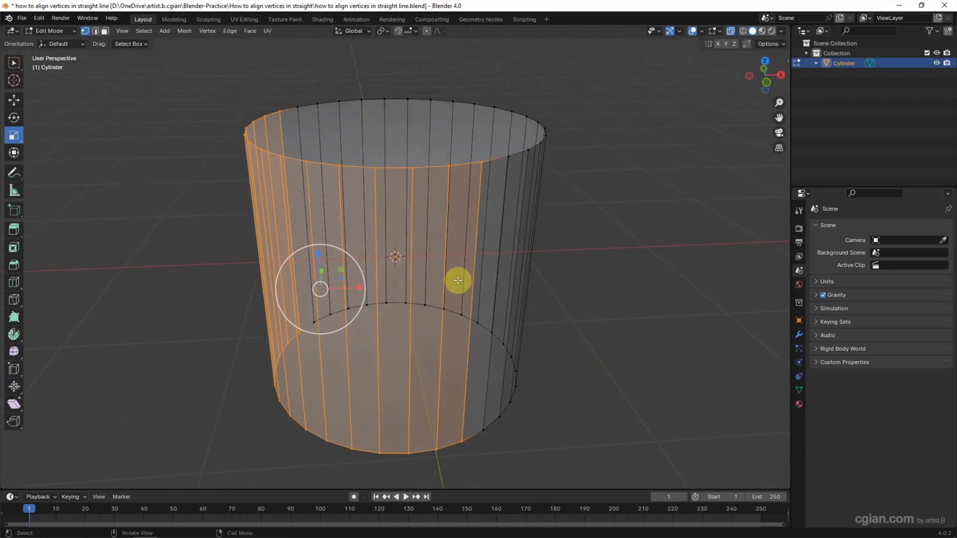
Step: Start a new scale of the selected vertices with S
key(s)
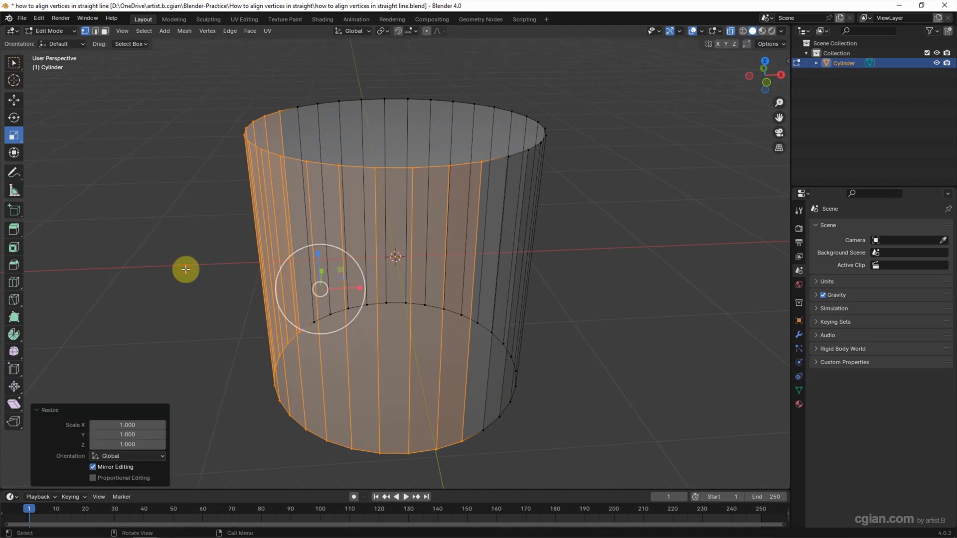
mouse_move(57, 413)
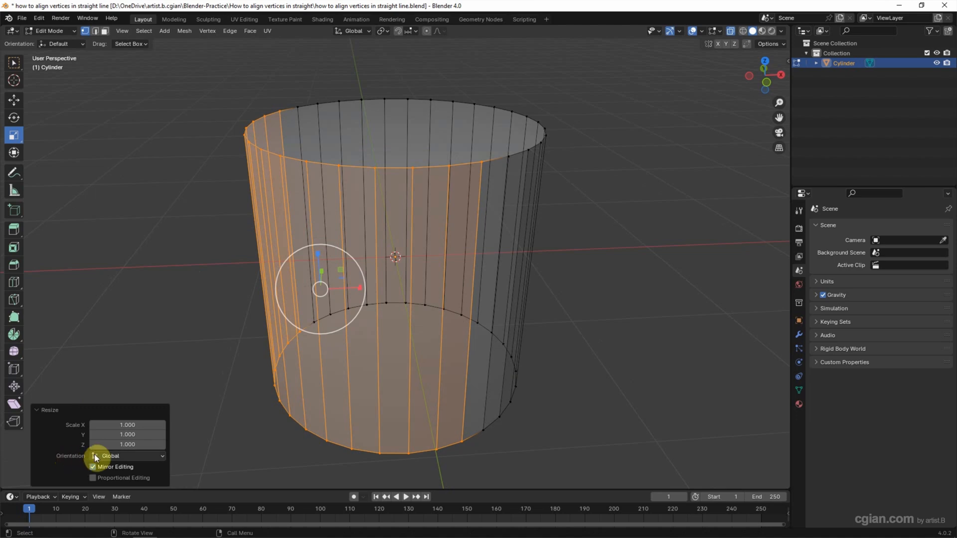
Step: Set the Resize operator's orientation from Global to Normal
click(128, 456)
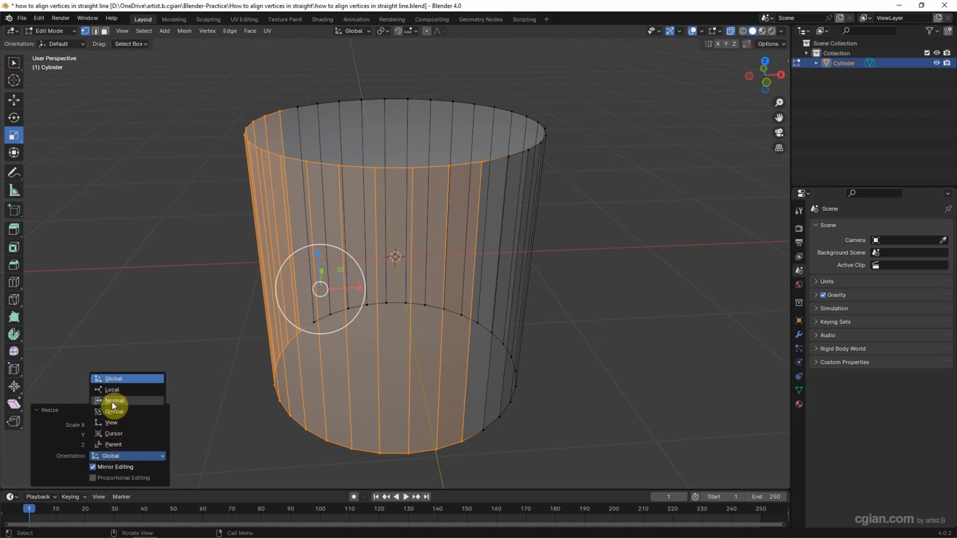
click(114, 400)
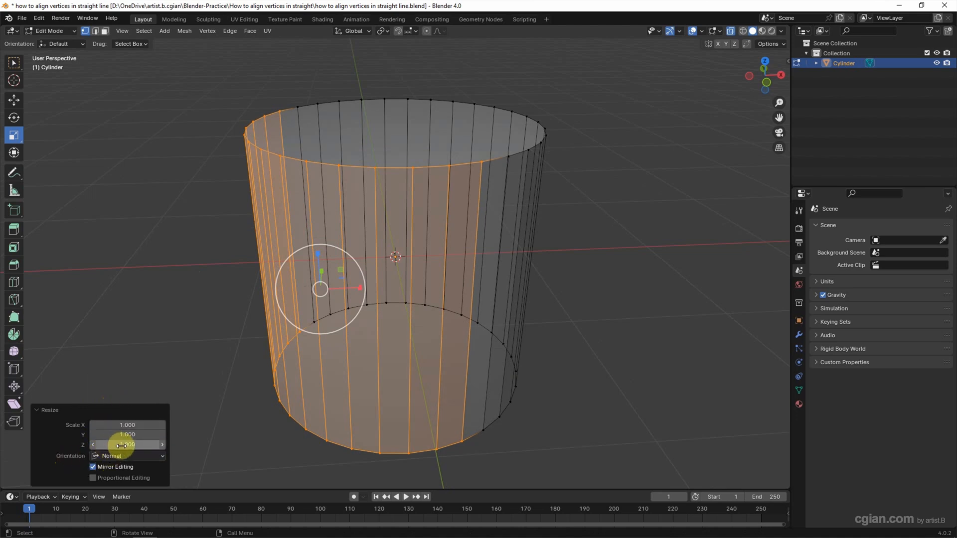